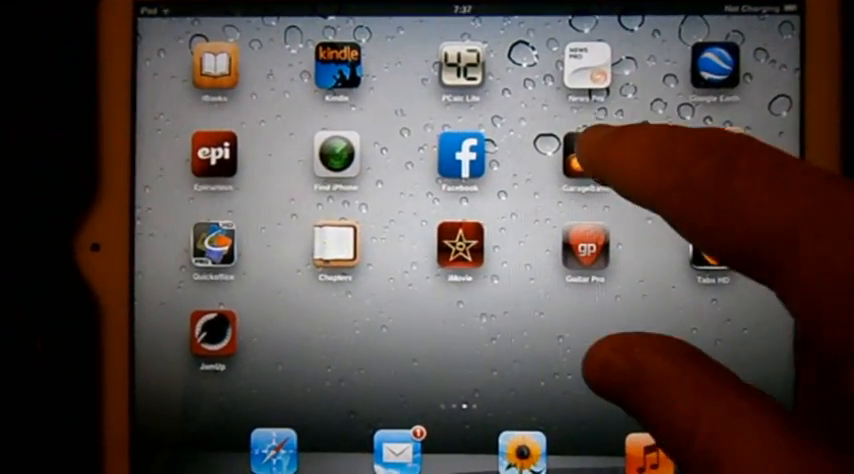
Step: Launch GarageBand from the iPad home screen, loading the clean guitar amp preset
left_click(590, 160)
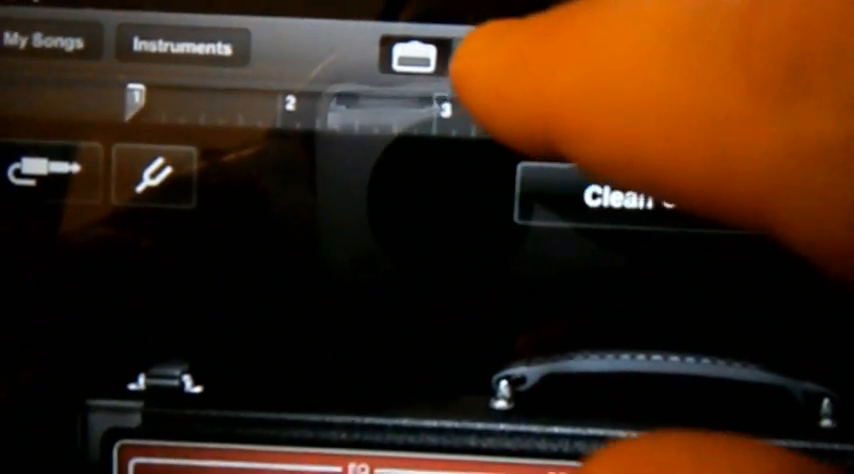
Step: Tap the section settings button at the right end of the ruler
left_click(407, 50)
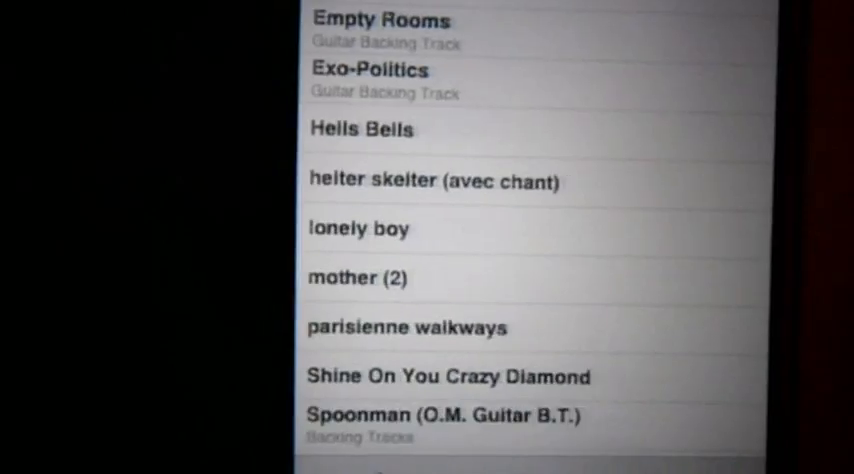
scroll("down", 3)
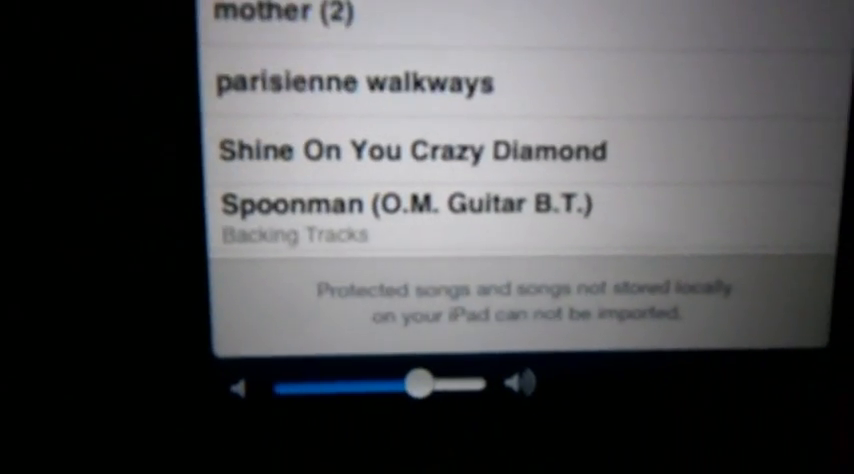